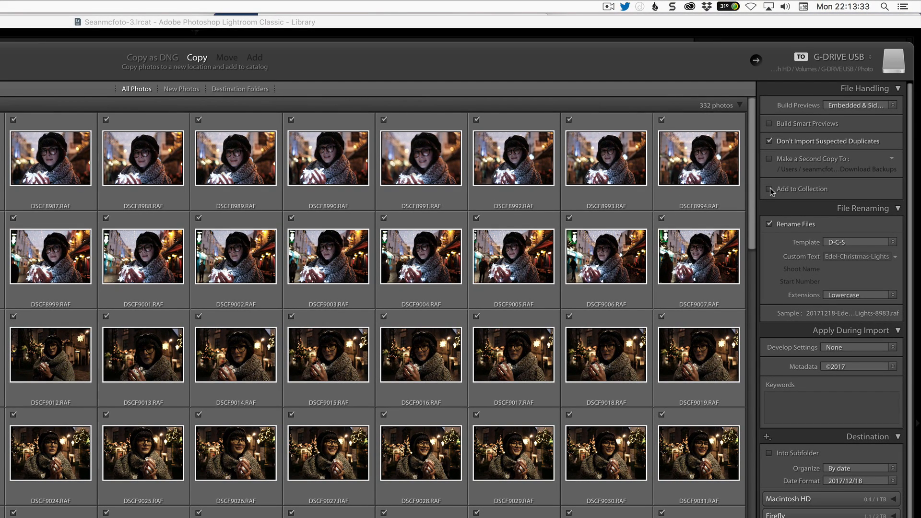
# Create a new Edel-Christmas-Lights collection for the import, synced with Lightroom CC
pyautogui.click(769, 189)
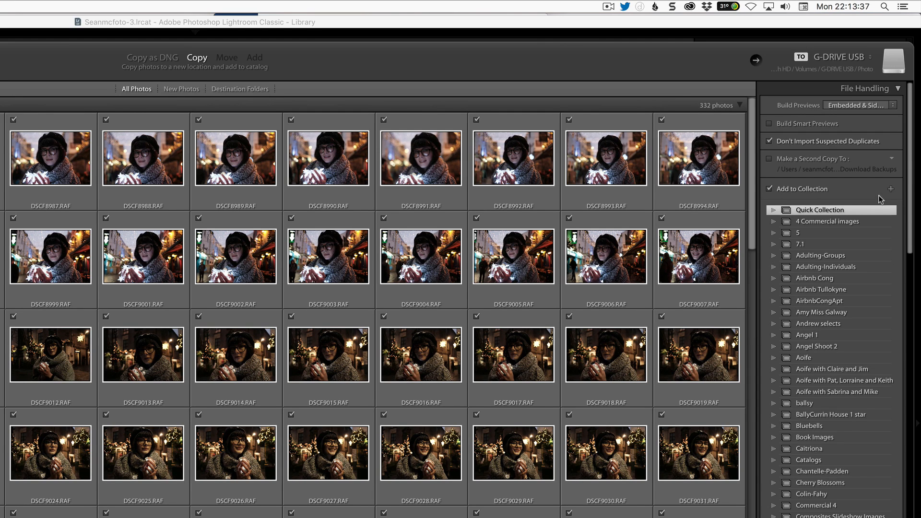
pyautogui.click(908, 189)
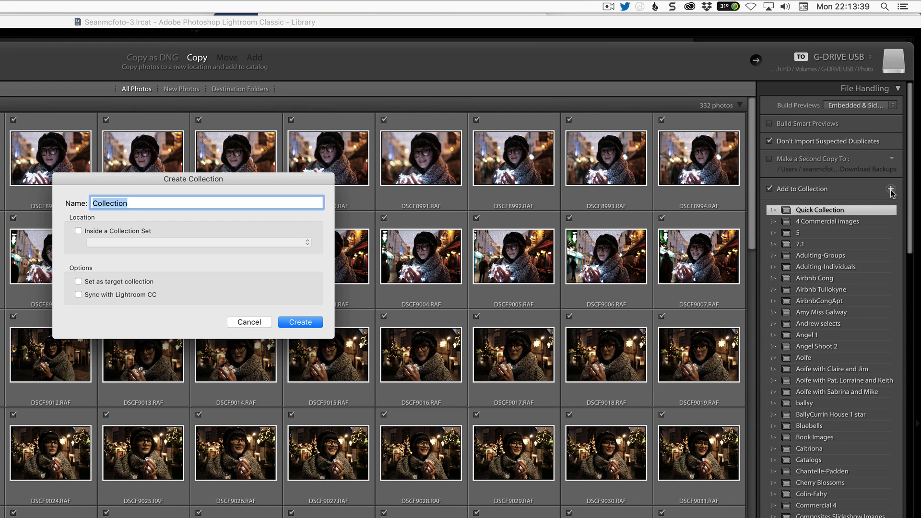
pyautogui.write('Edel')
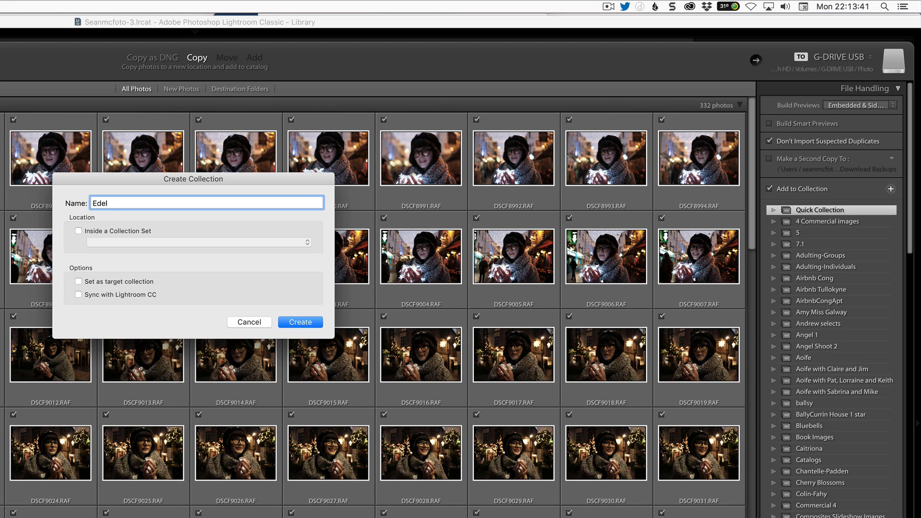
pyautogui.write('-Christmas-Lights')
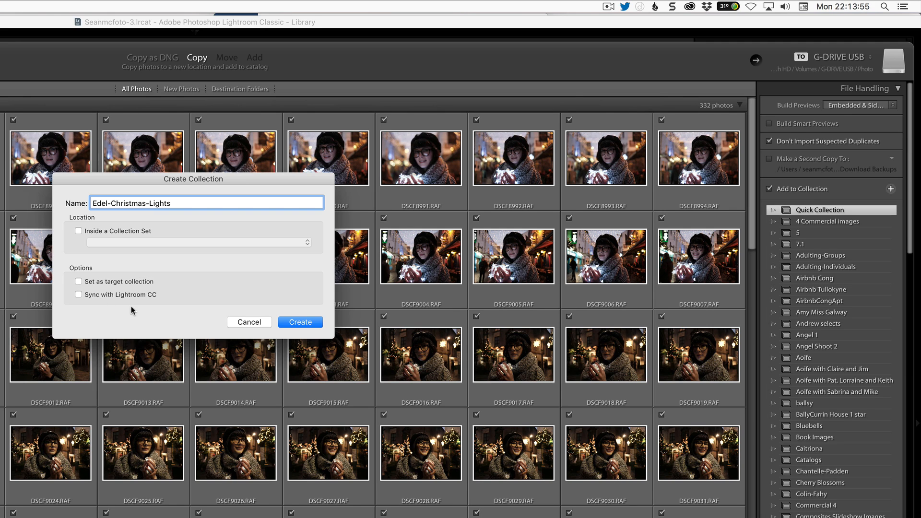
pyautogui.click(78, 295)
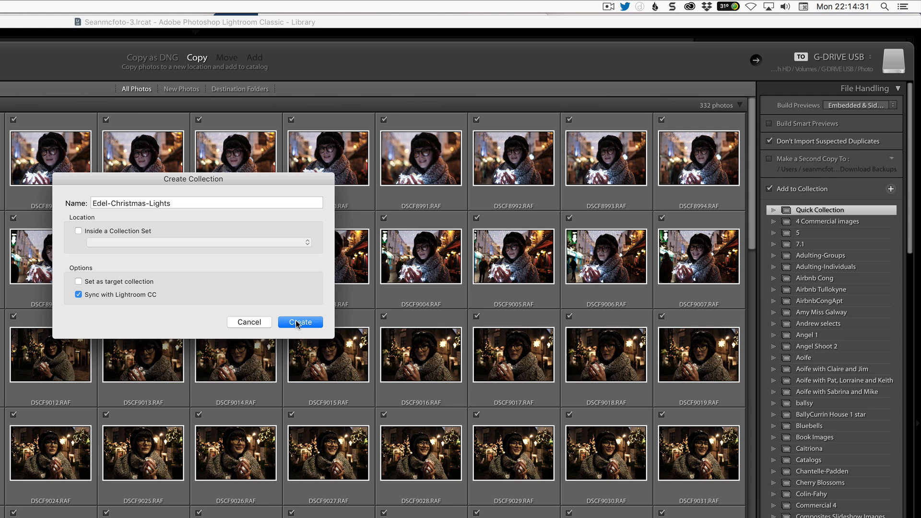
pyautogui.click(299, 322)
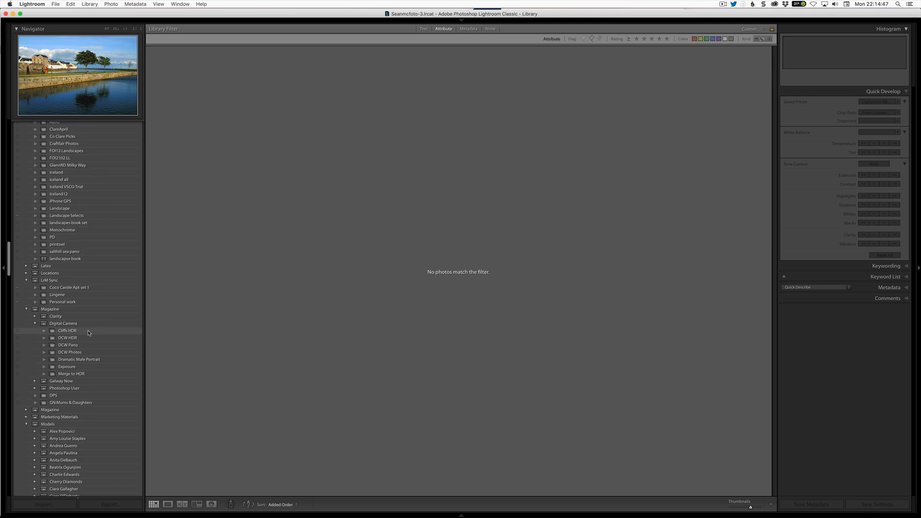
# Scroll through the Collections panel in the Library module
pyautogui.scroll(-3)
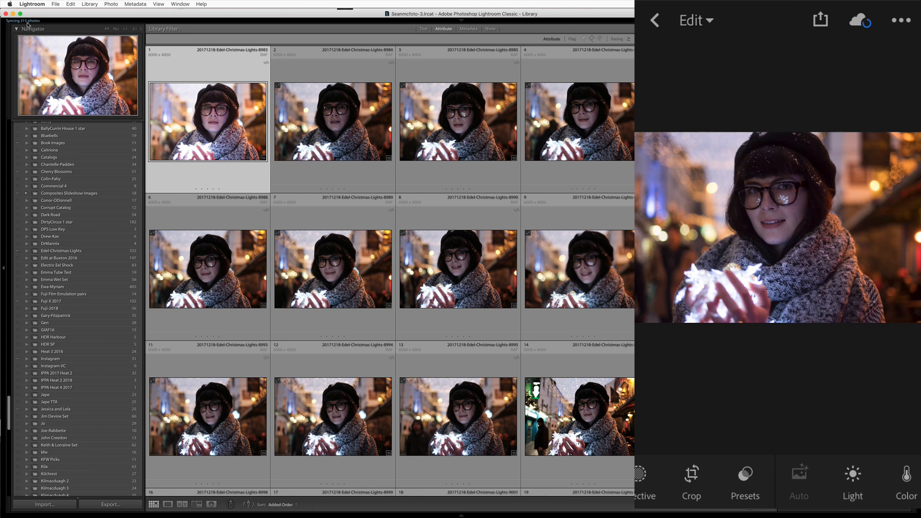
# In Light, set Highlights -100, Exposure +0.66 and Shadows +26
pyautogui.click(853, 481)
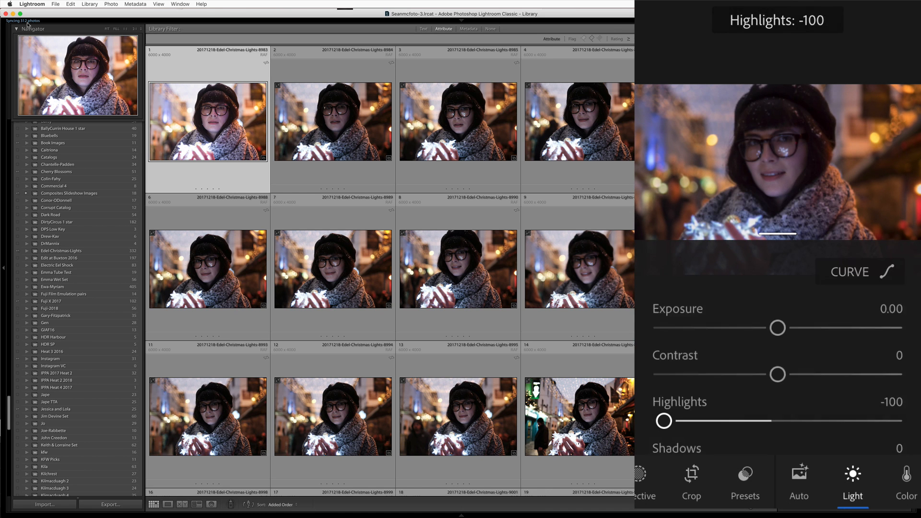
pyautogui.moveTo(777, 328); pyautogui.dragTo(796, 328)
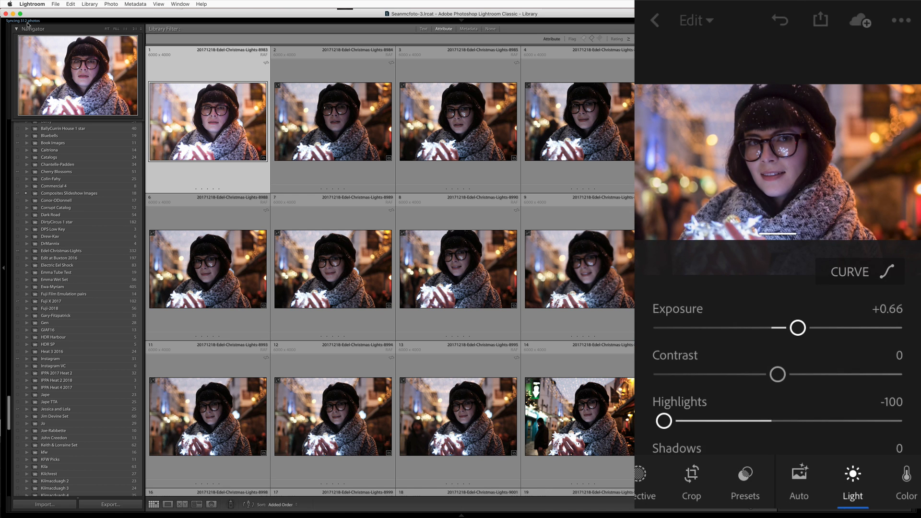
pyautogui.moveTo(776, 374); pyautogui.dragTo(815, 374)
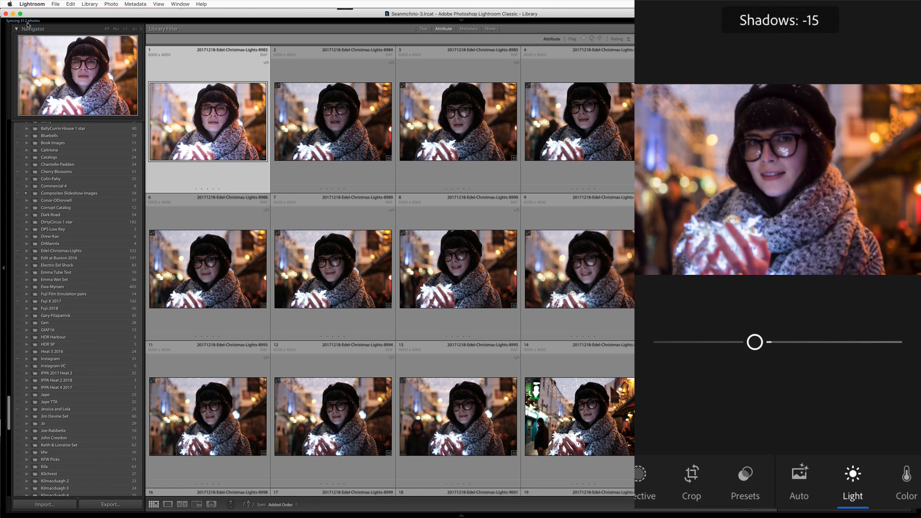
pyautogui.moveTo(756, 342); pyautogui.dragTo(815, 286)
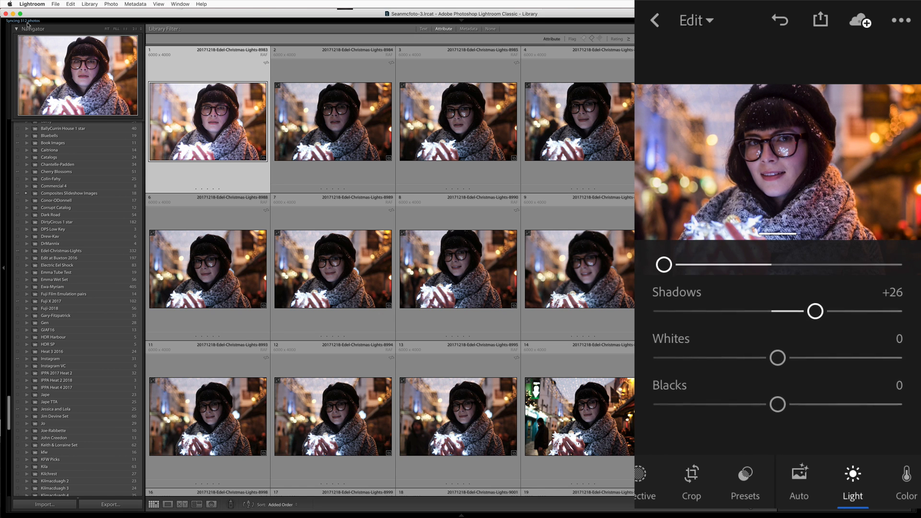
# In Color, set Vibrance +27 and Saturation -8
pyautogui.click(907, 482)
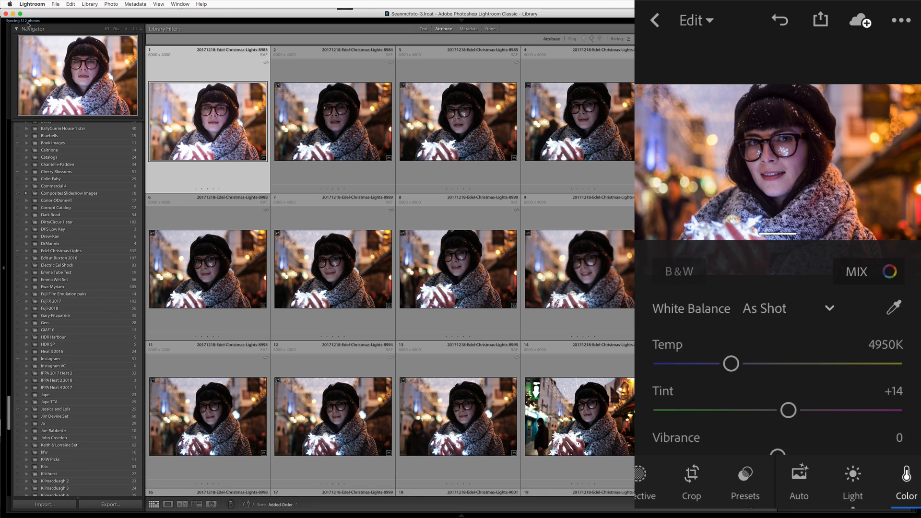
pyautogui.moveTo(775, 425); pyautogui.dragTo(815, 425)
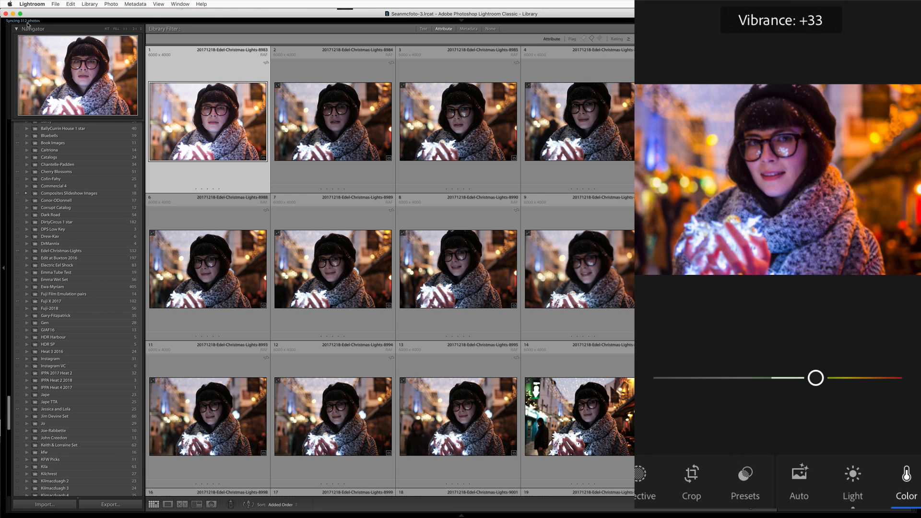
pyautogui.moveTo(816, 378); pyautogui.dragTo(769, 424)
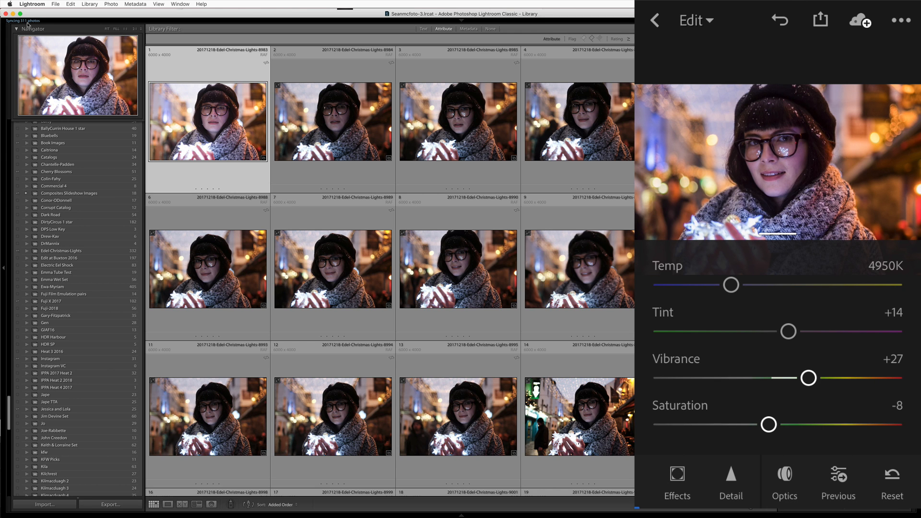
# Apply a -40 vignette in Effects to darken the portrait's edges
pyautogui.click(867, 482)
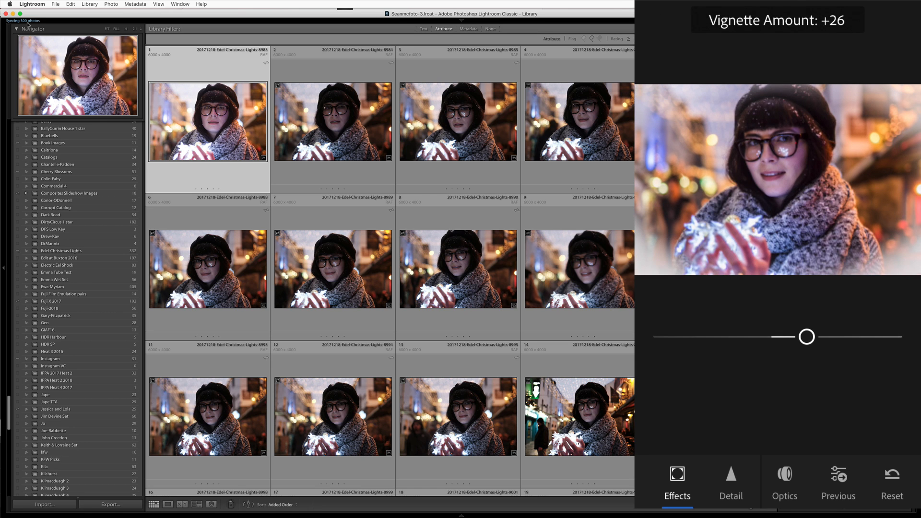
pyautogui.moveTo(807, 336); pyautogui.dragTo(737, 336)
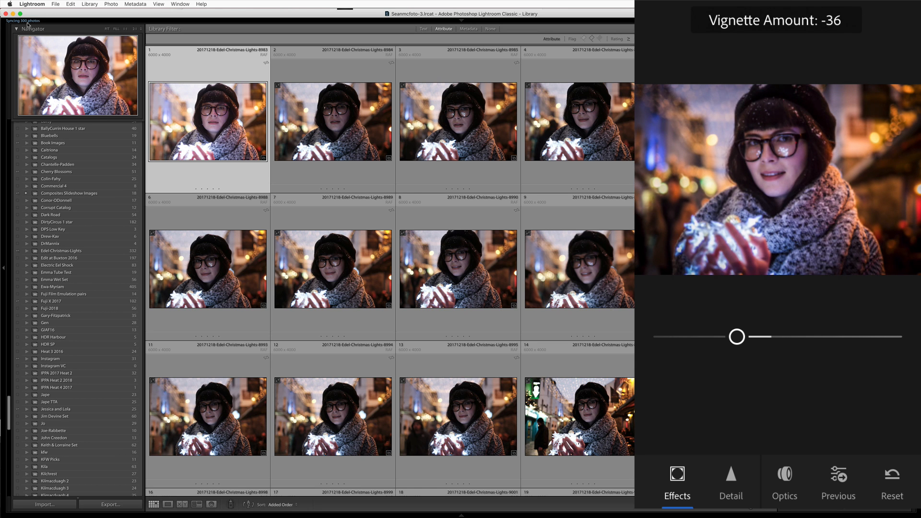
pyautogui.moveTo(737, 336); pyautogui.dragTo(733, 336)
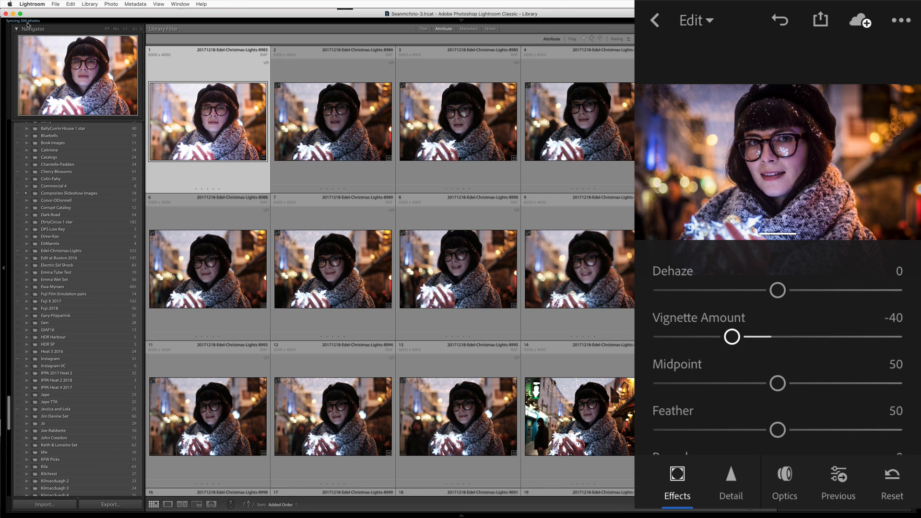
# Check the cloud sync status of the edits and dismiss the panel
pyautogui.click(858, 21)
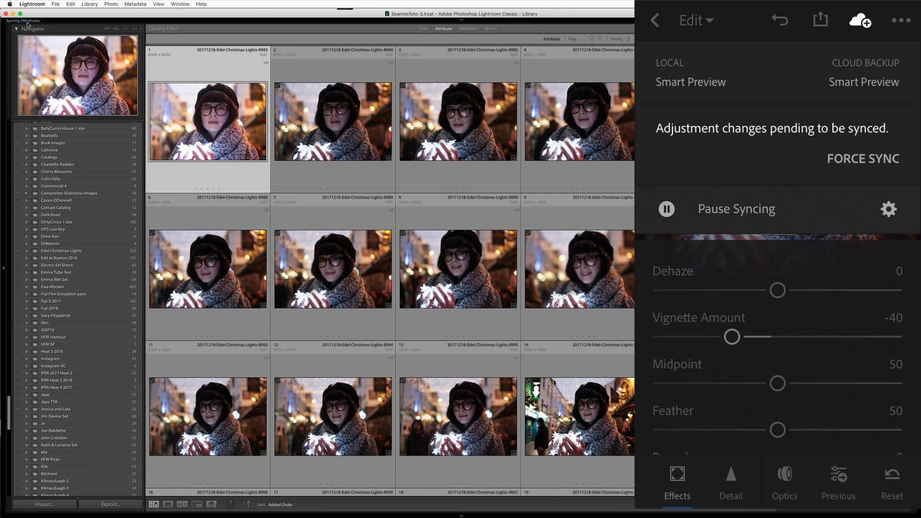
pyautogui.click(863, 158)
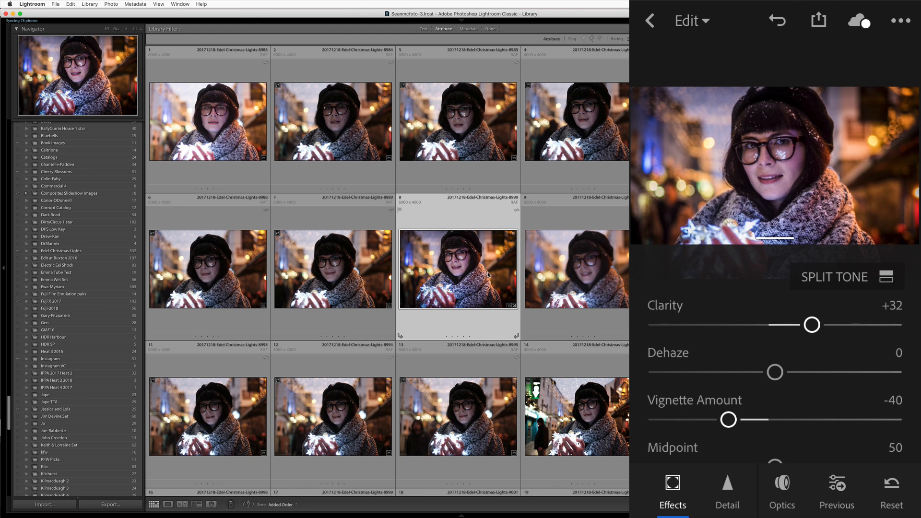
# Share the edited portrait via Copy to Instagram
pyautogui.click(818, 20)
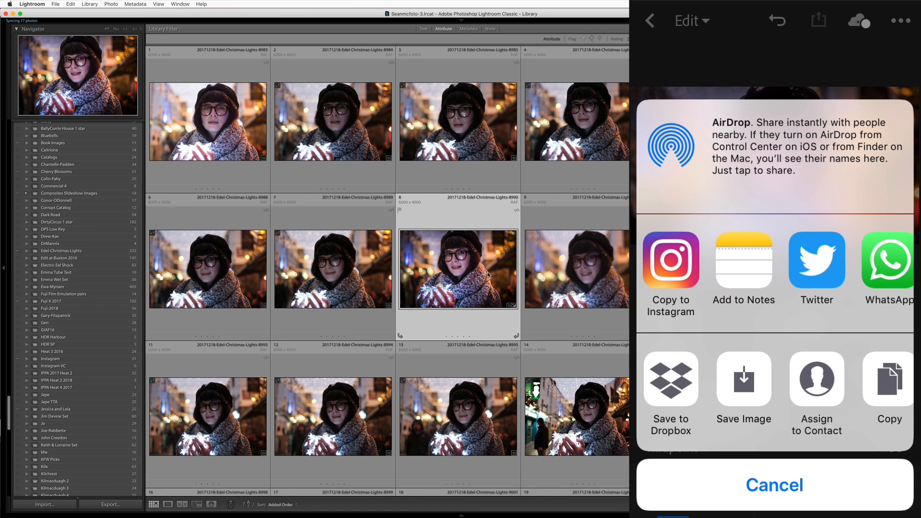
pyautogui.click(670, 267)
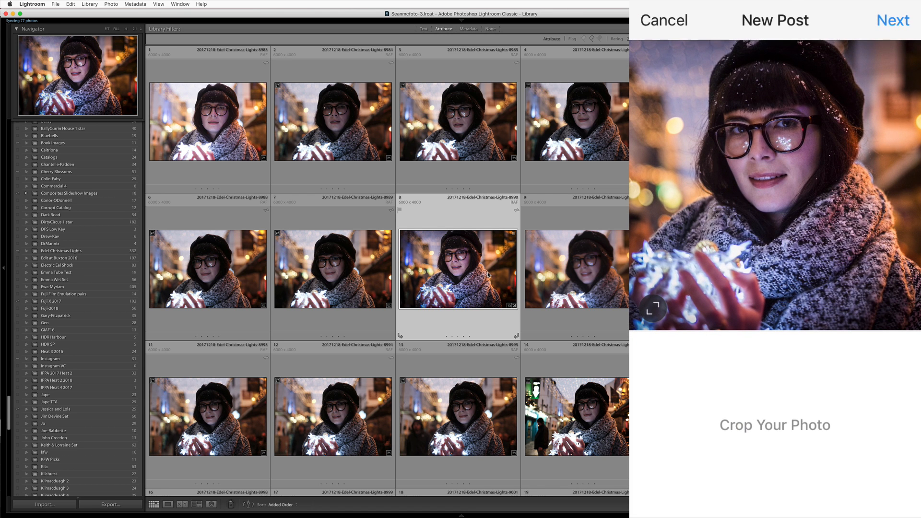